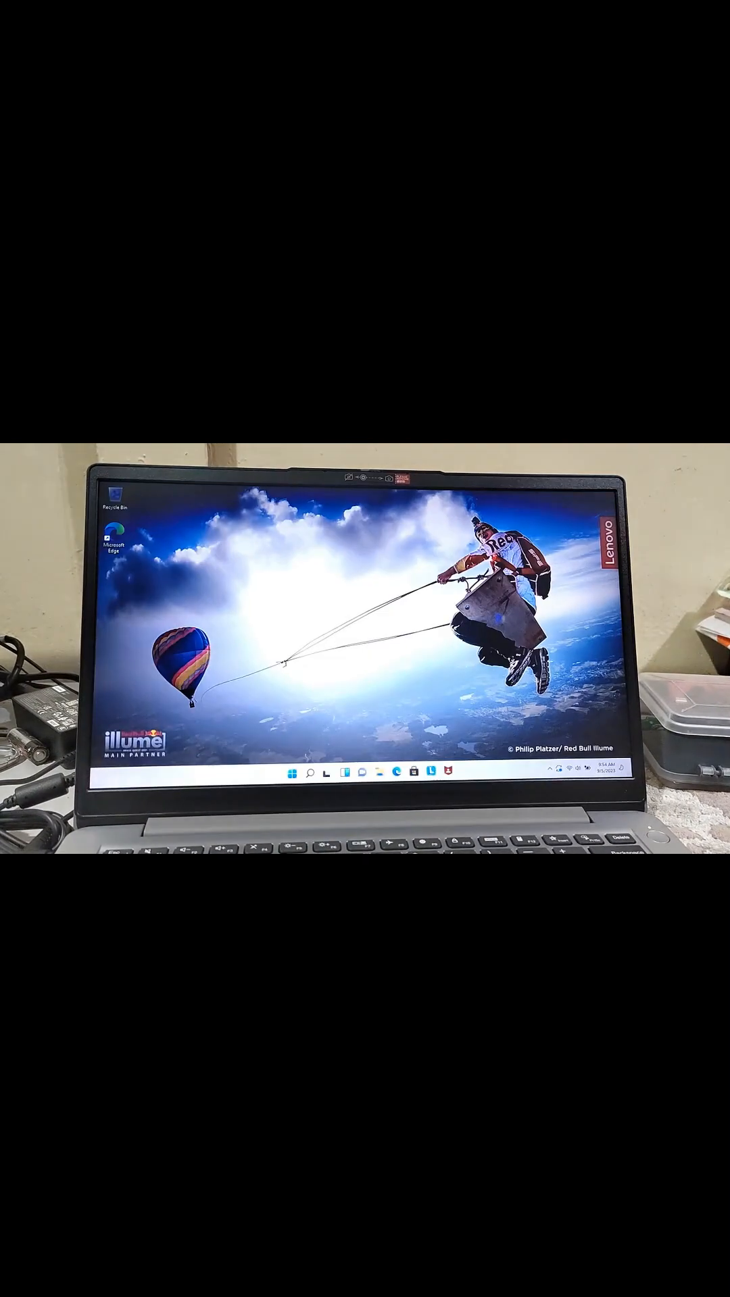
Launch the Settings app from the Start menu's pinned apps
left_click(288, 799)
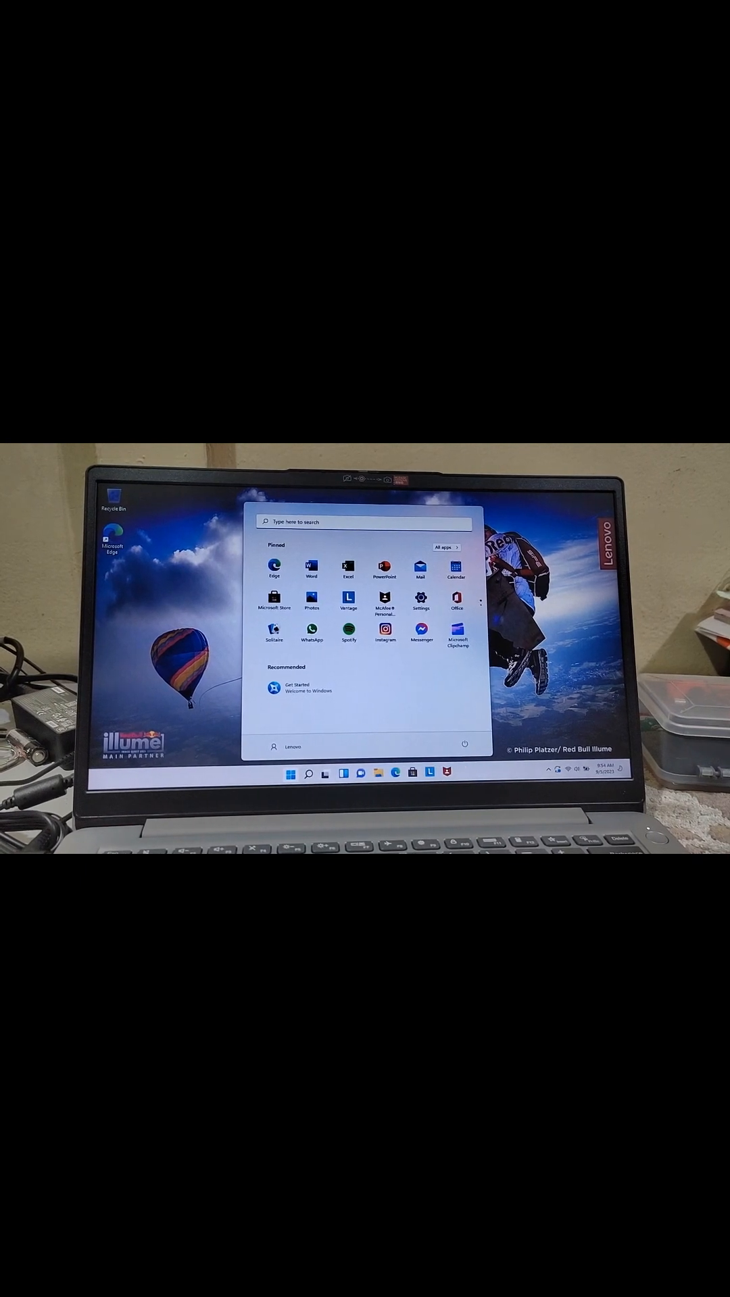
left_click(420, 597)
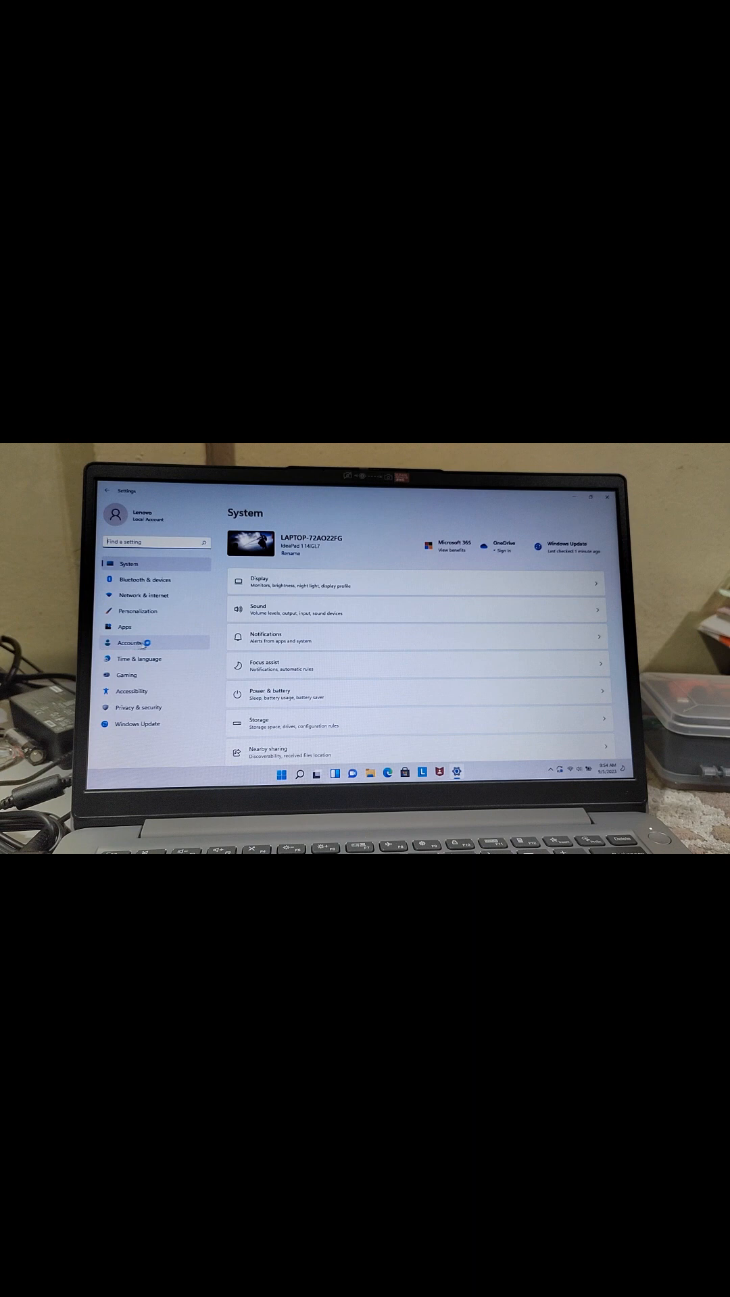
Go to Accounts and show the Email & accounts page with no accounts added
left_click(129, 644)
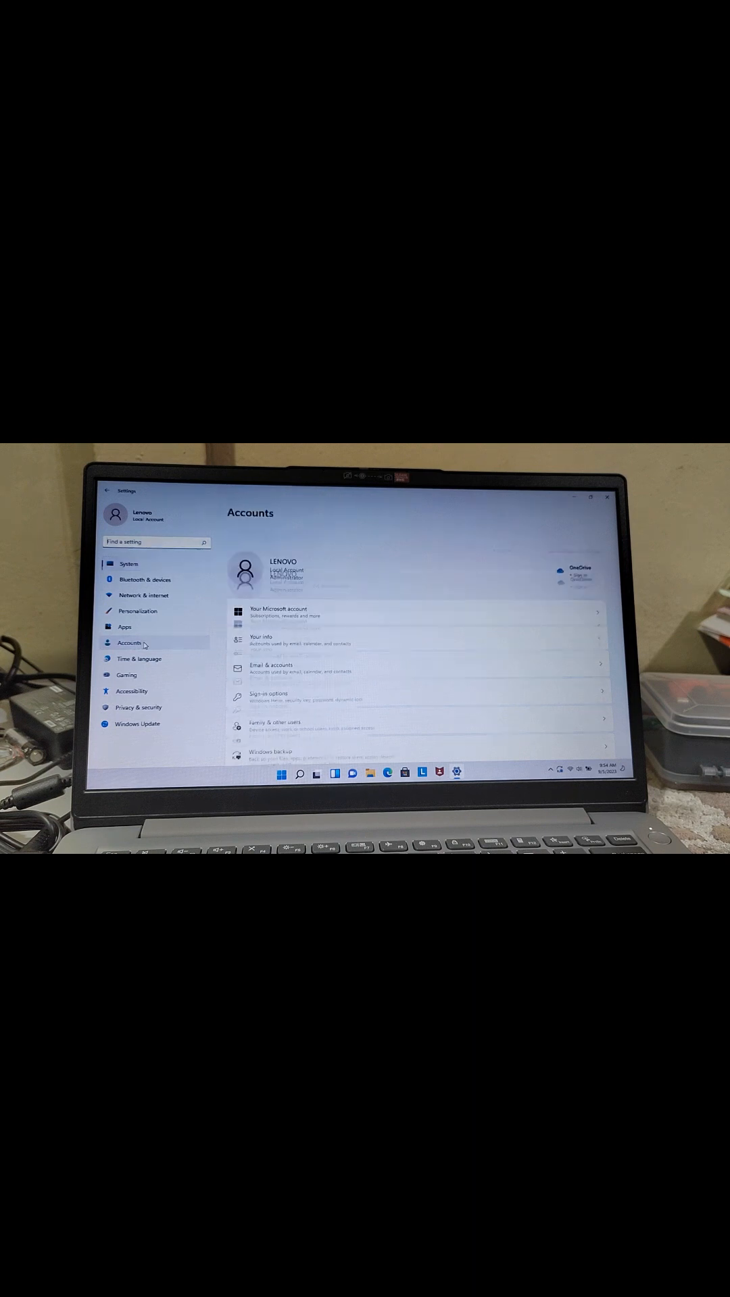
scroll("up", 3)
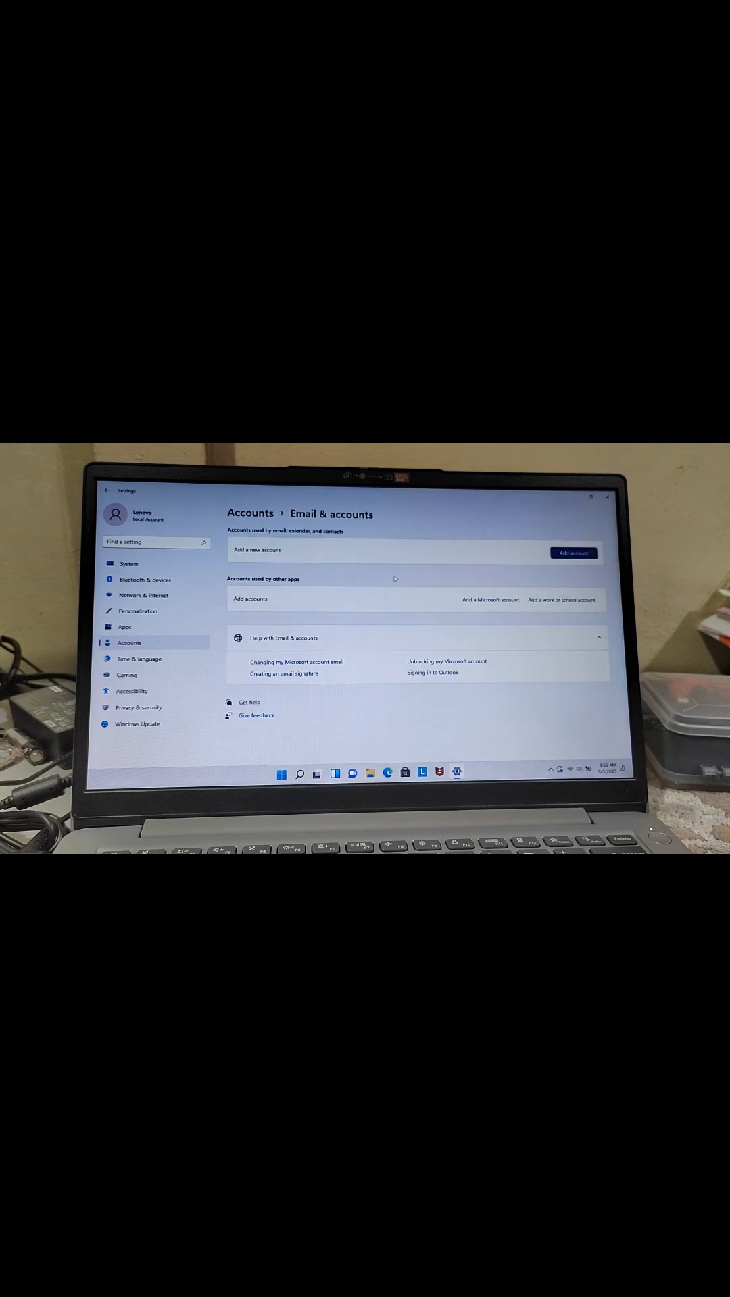
mouse_move(350, 552)
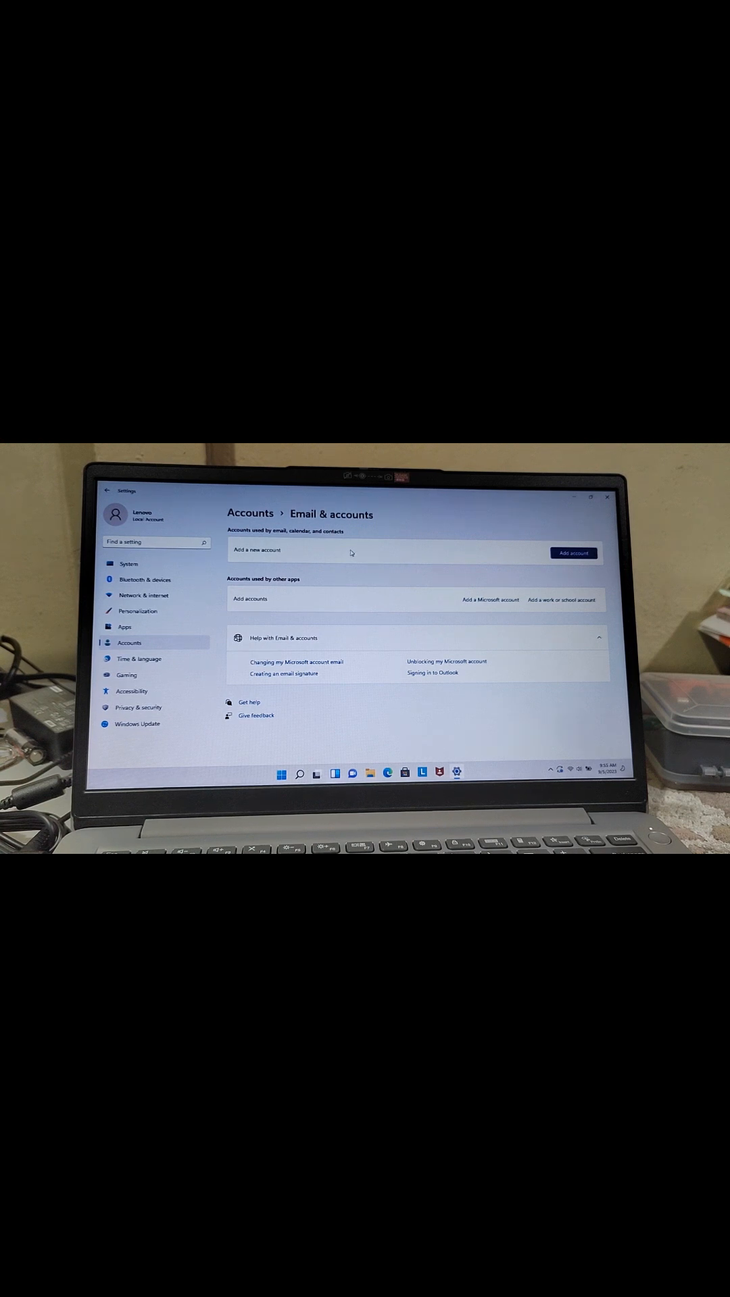